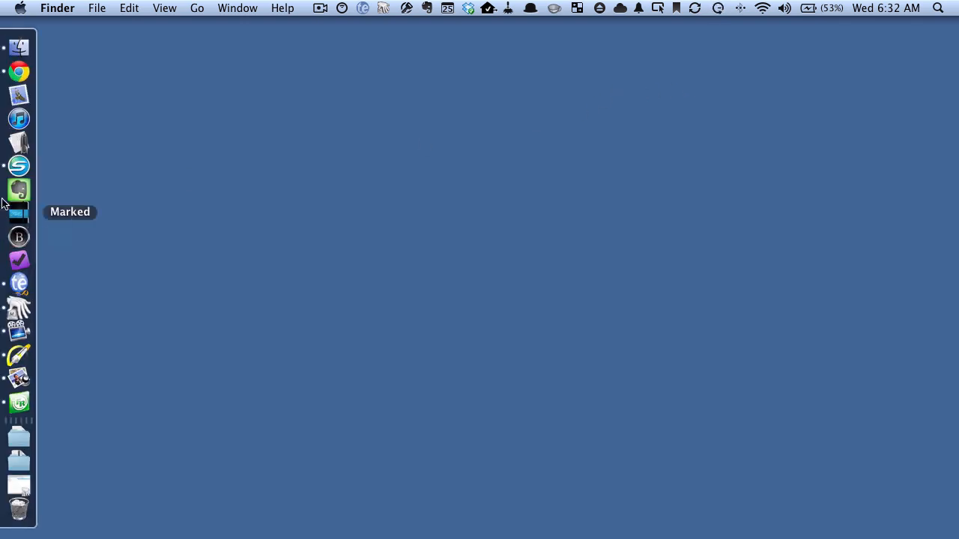
mouse_move(18, 164)
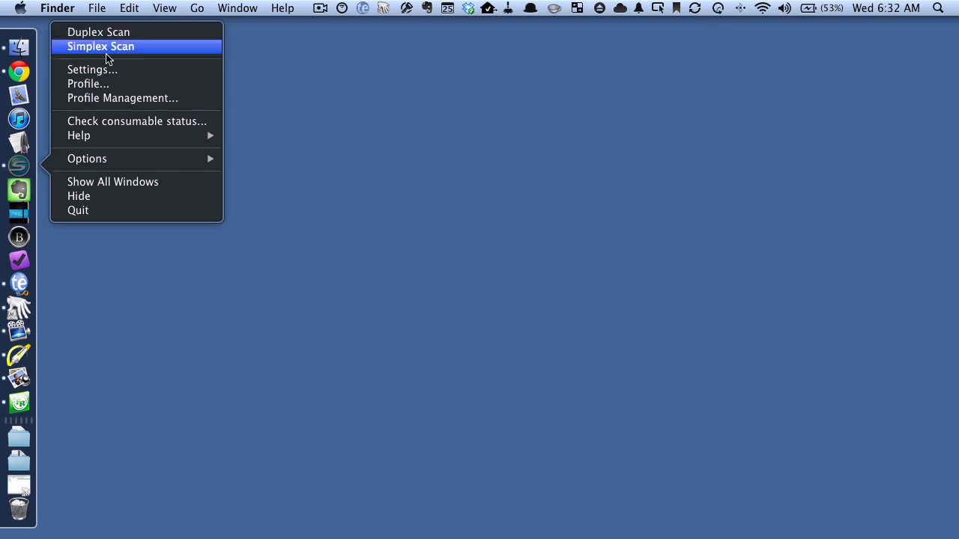
Step: Open ScanSnap Manager Settings and drop down the Profile list
left_click(105, 69)
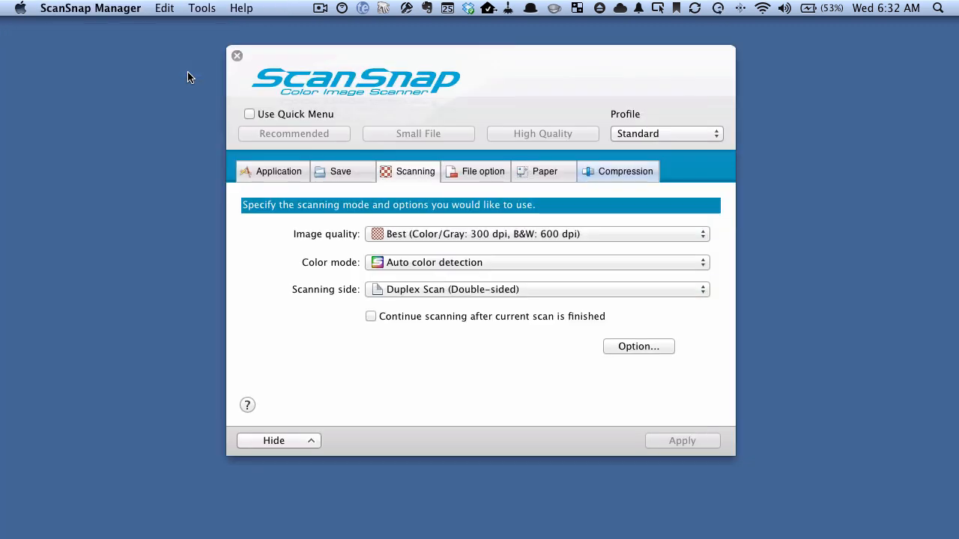
mouse_move(686, 121)
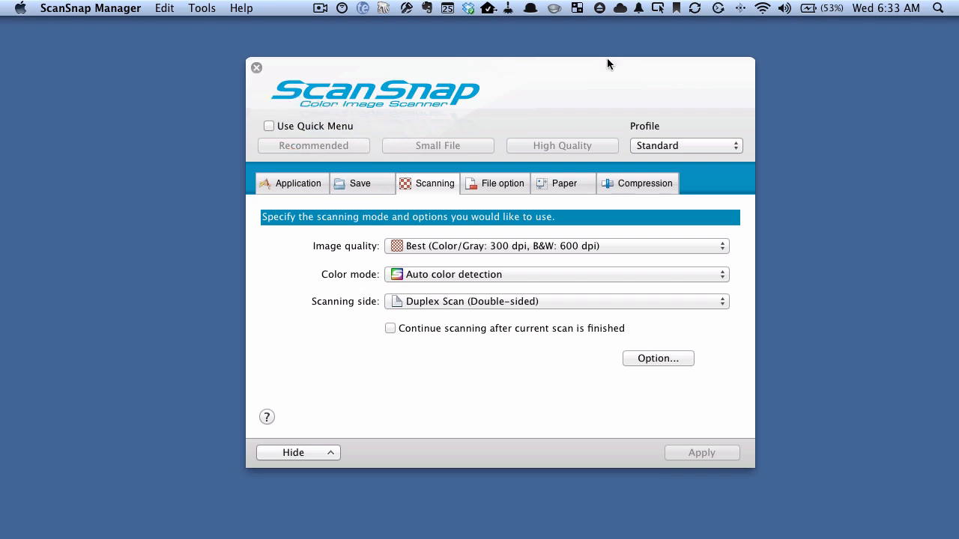
left_click(685, 145)
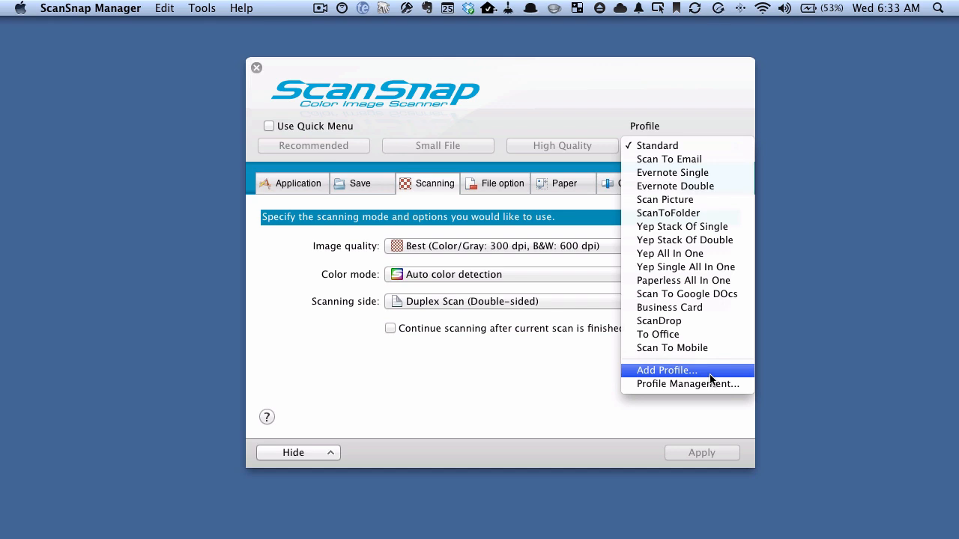
Step: Add a new profile named 'Batch Scanning'
left_click(666, 370)
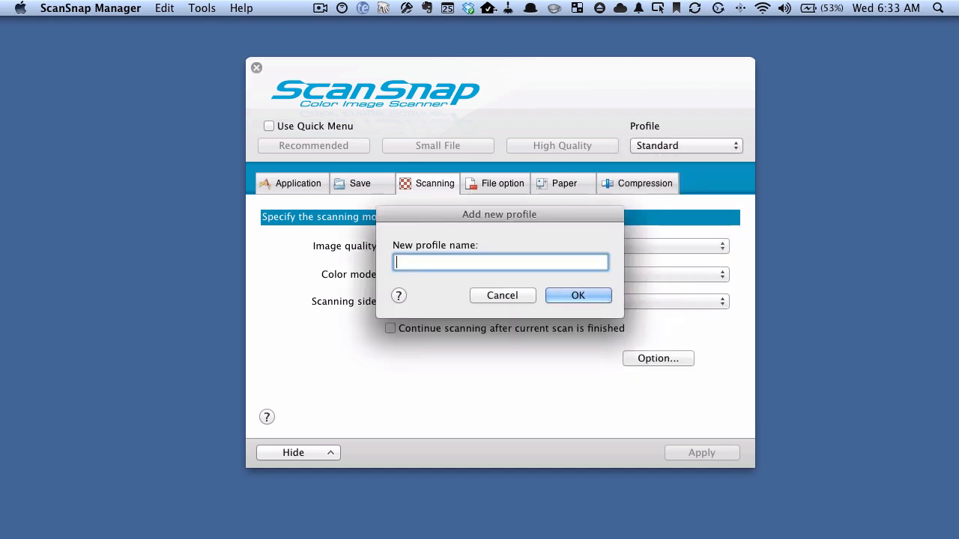
type("Batch Scanning")
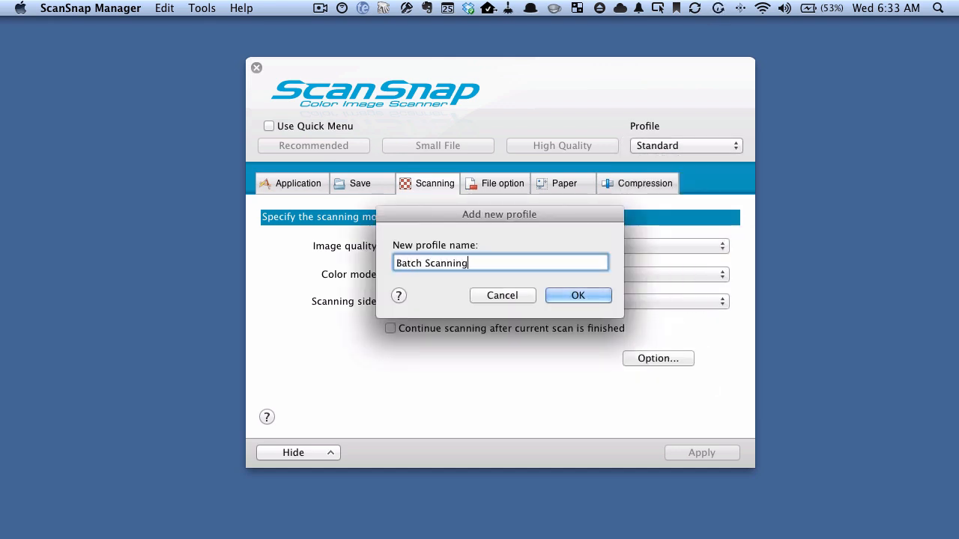
left_click(577, 295)
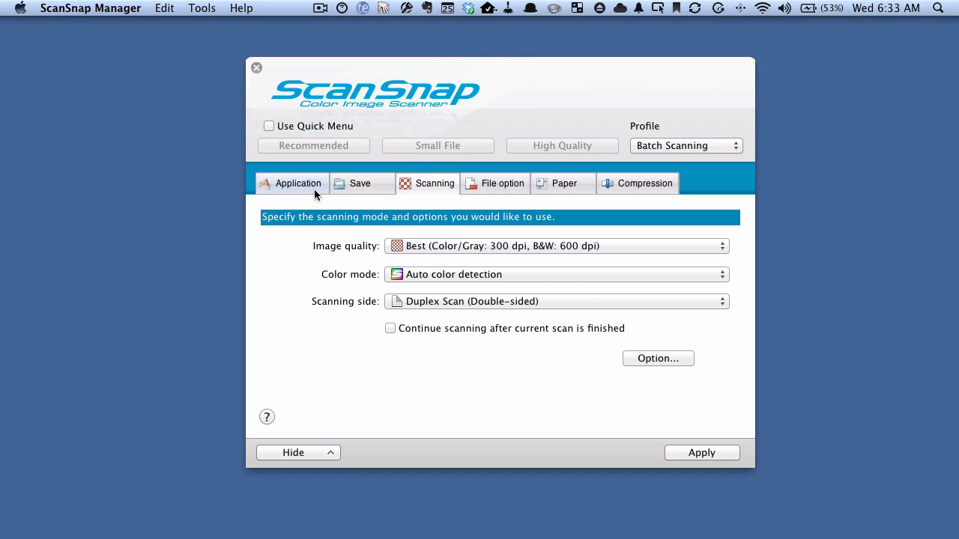
Step: Set the profile's application to Scan to Searchable PDF
left_click(296, 184)
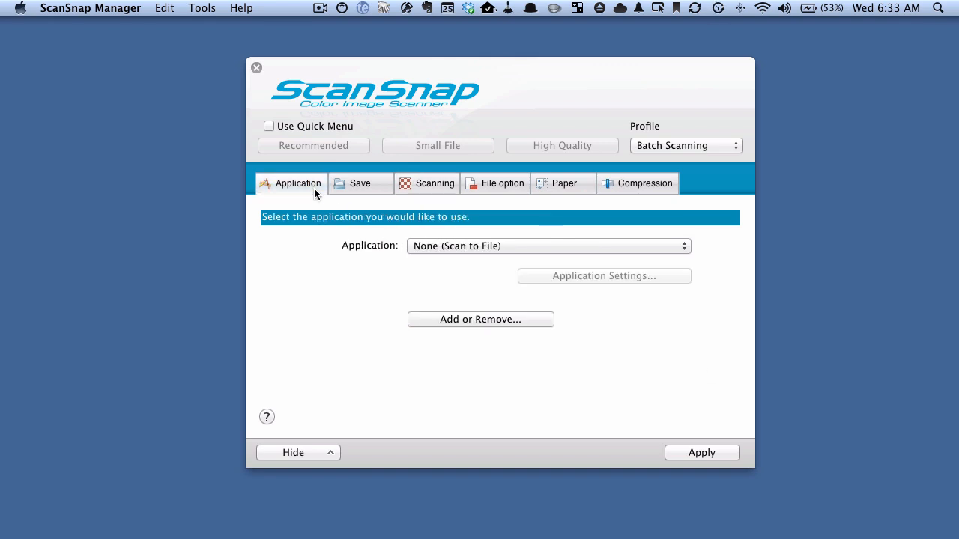
mouse_move(651, 241)
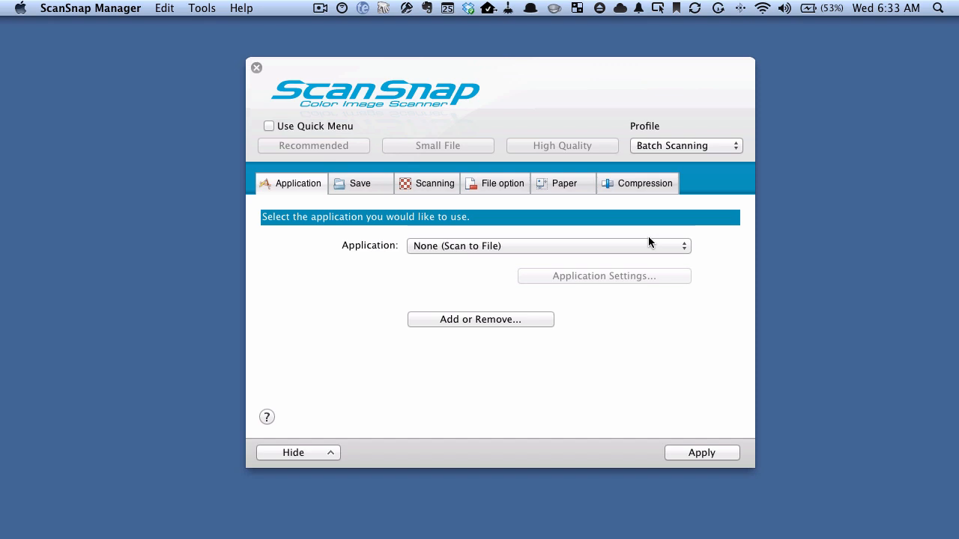
left_click(548, 246)
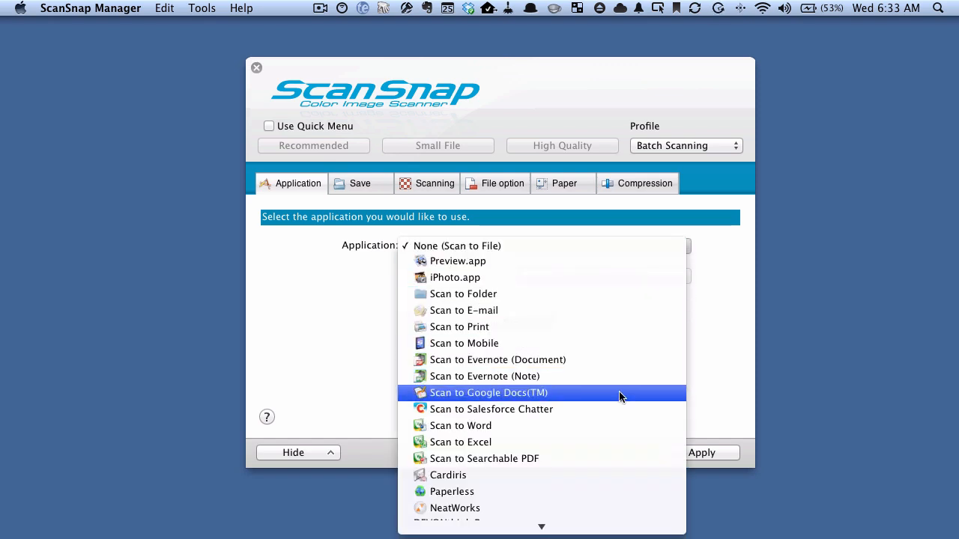
mouse_move(616, 458)
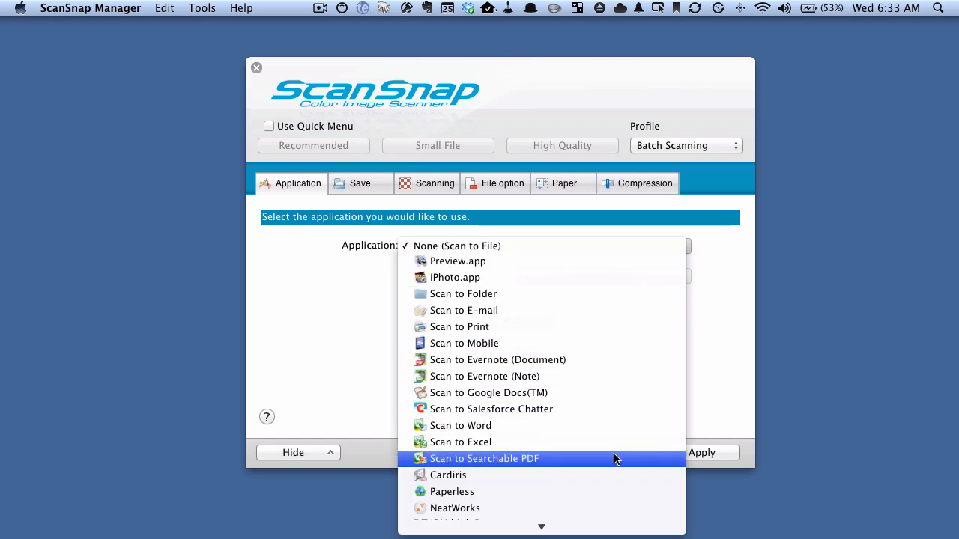
left_click(485, 458)
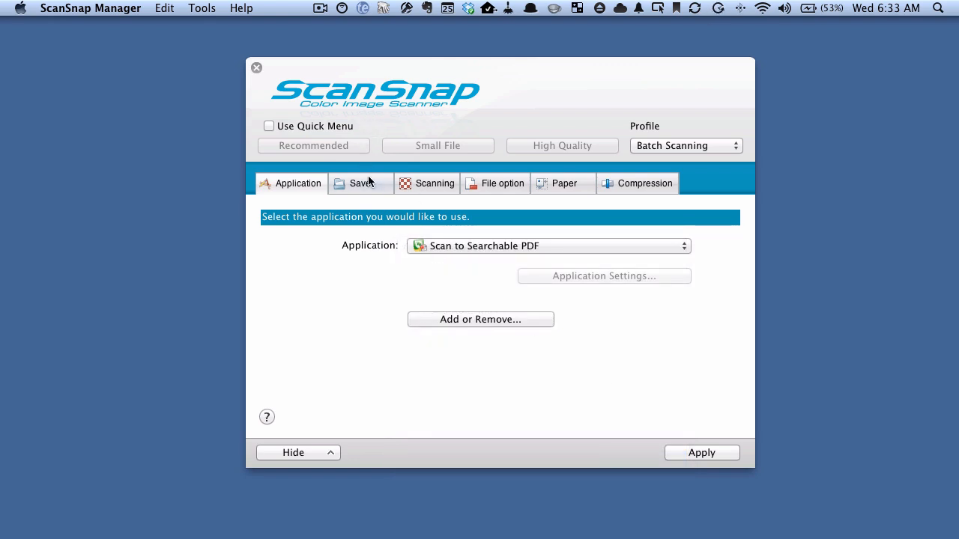
Step: Set the saving folder to Desktop/Scan Inbox
left_click(360, 182)
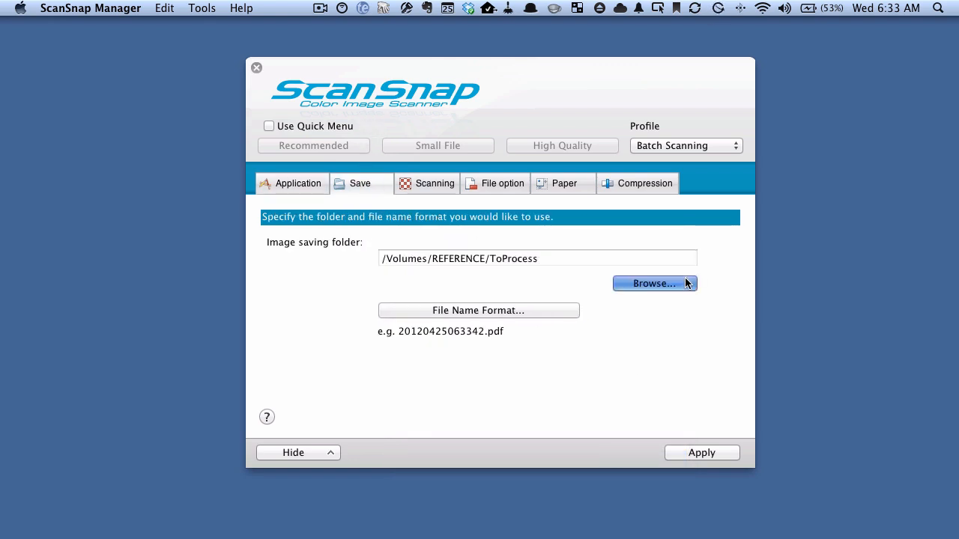
left_click(652, 283)
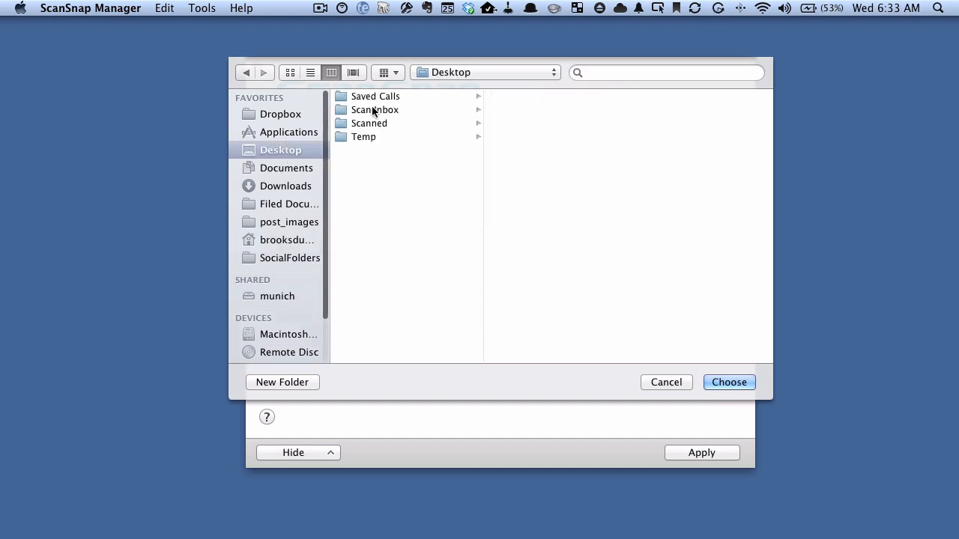
left_click(374, 109)
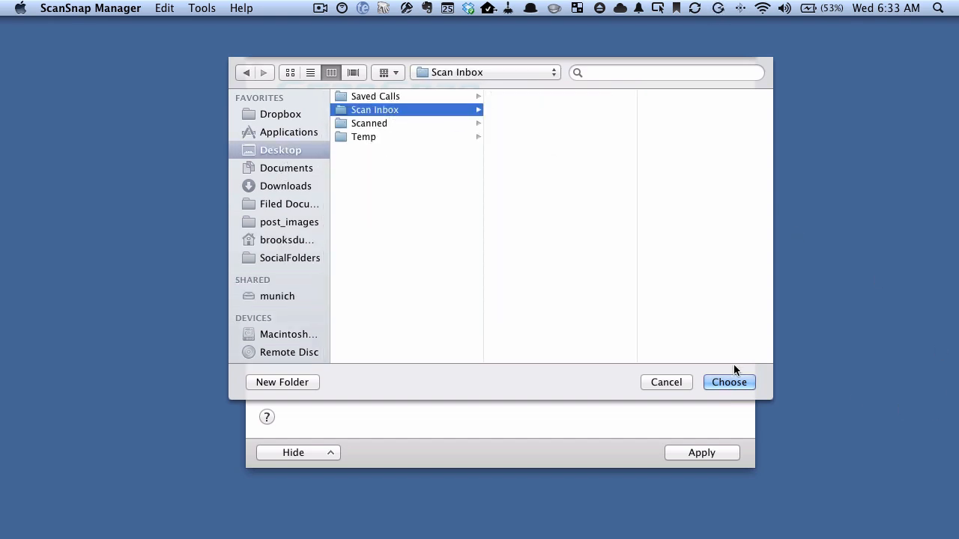
left_click(729, 382)
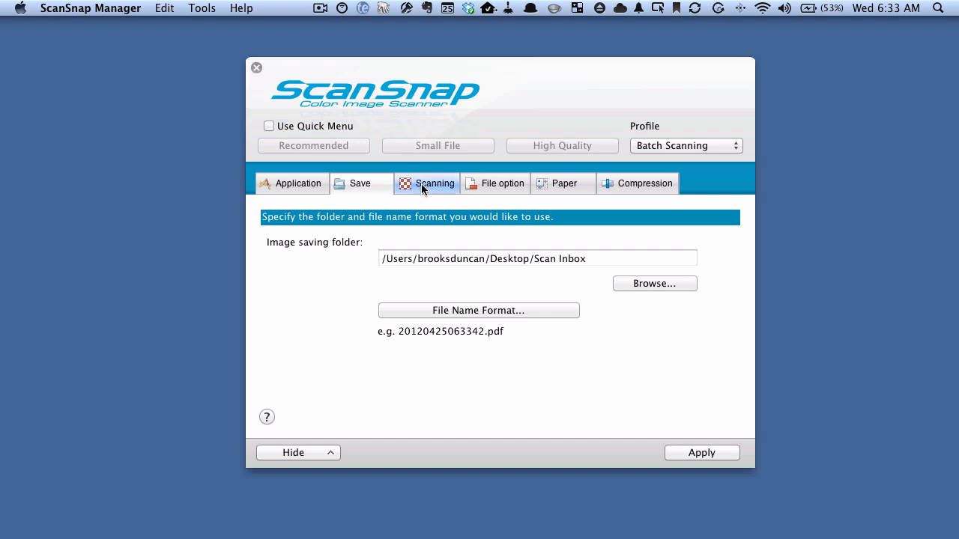
Step: Set the scanning side to Simplex Scan
left_click(427, 183)
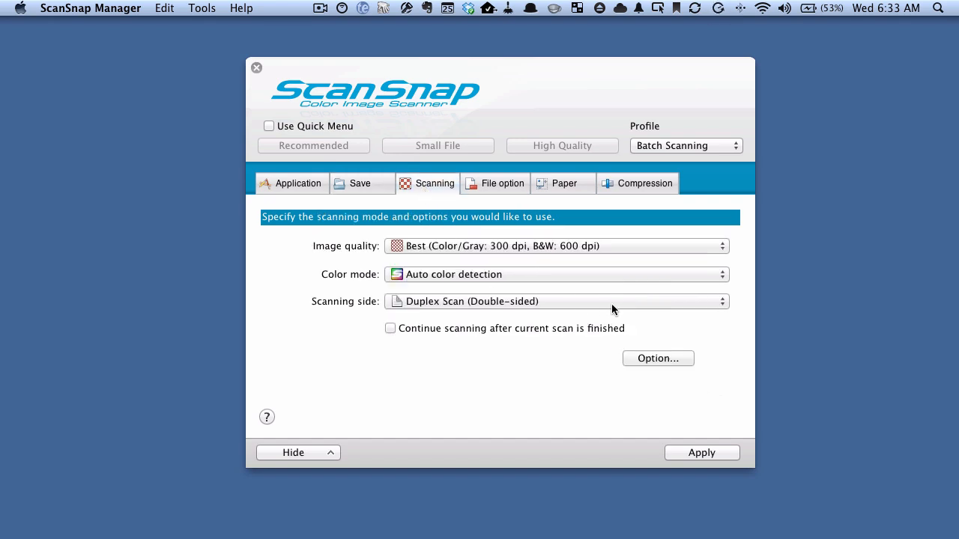
left_click(556, 301)
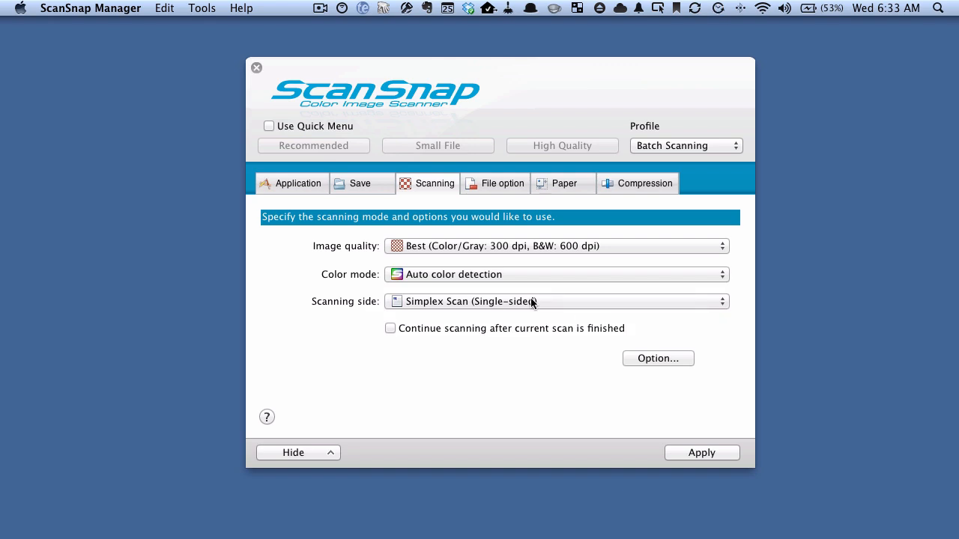
mouse_move(432, 192)
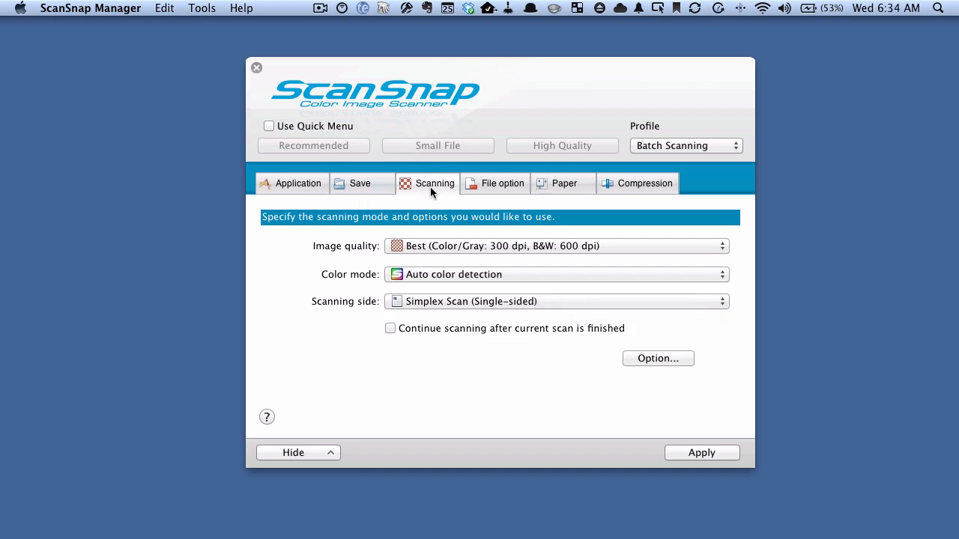
left_click(503, 183)
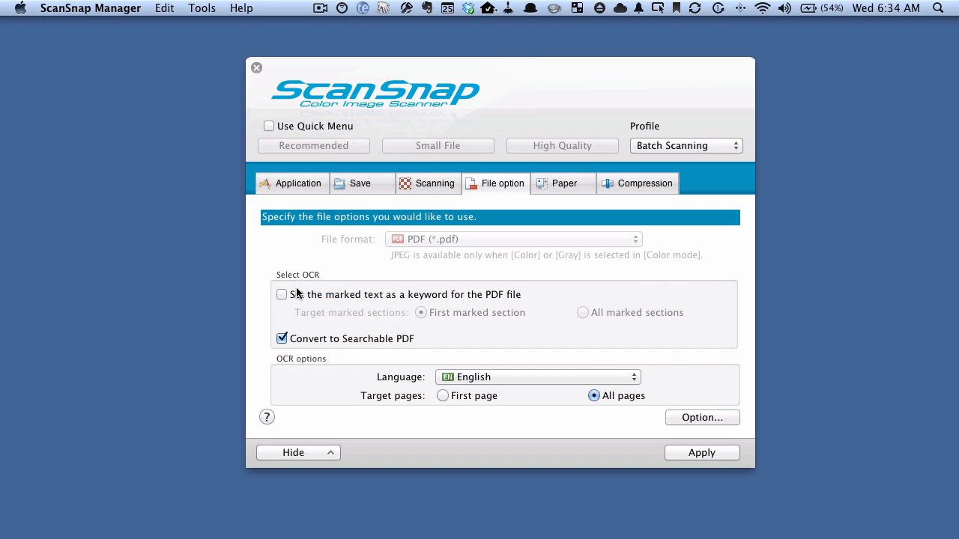
Step: Untick converting scans to searchable PDF and revisit the Application settings
left_click(283, 338)
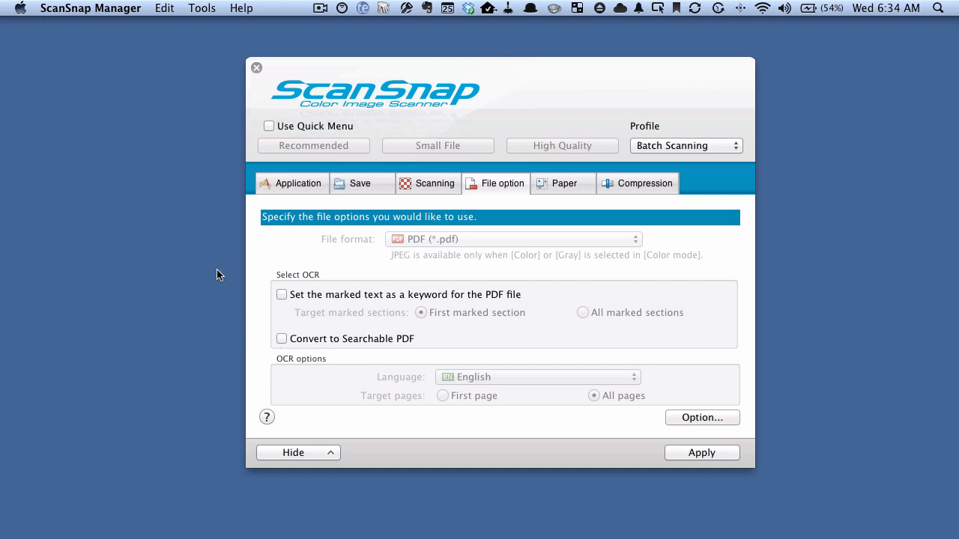
left_click(296, 183)
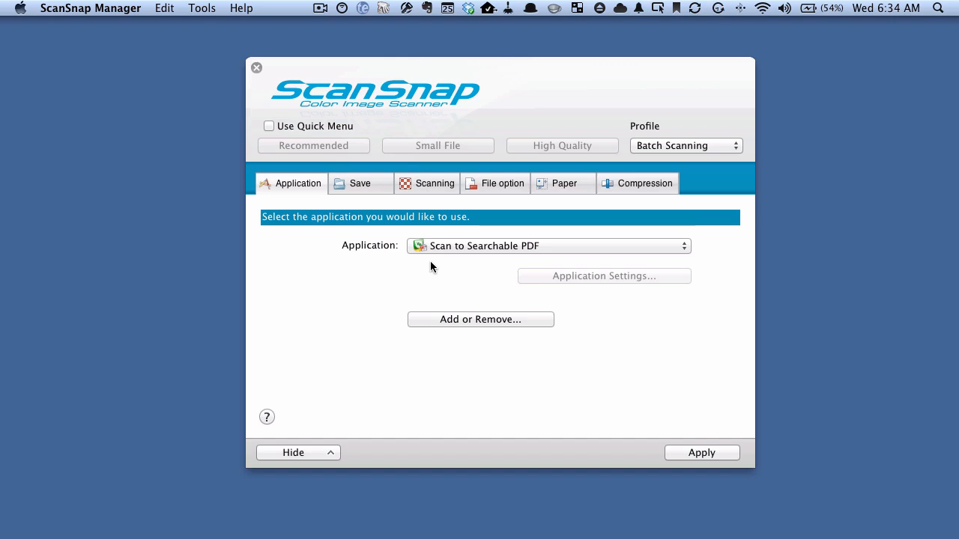
left_click(494, 183)
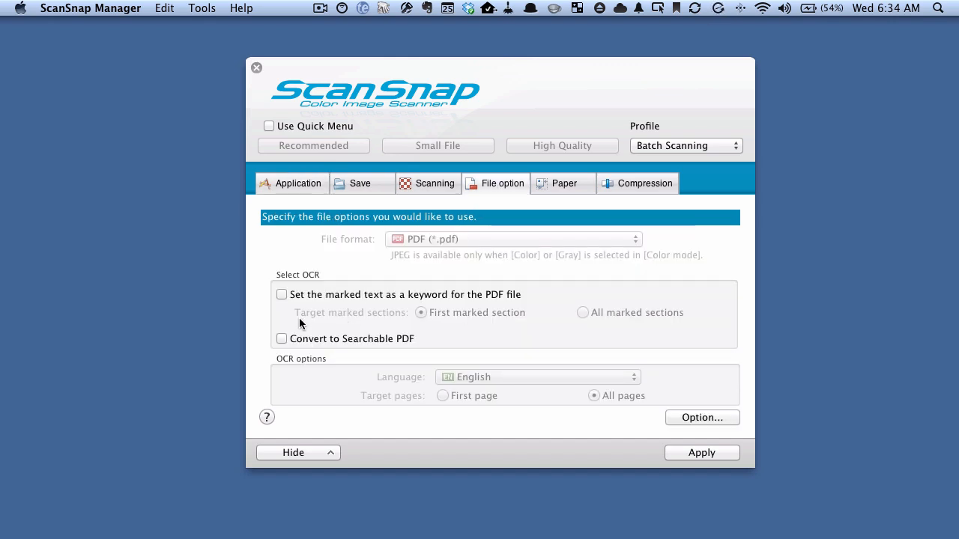
mouse_move(264, 328)
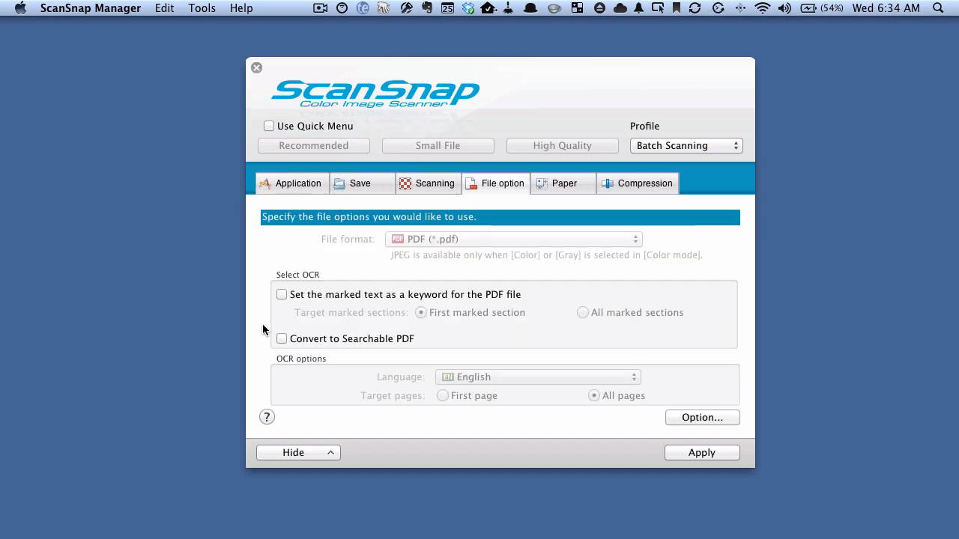
mouse_move(684, 418)
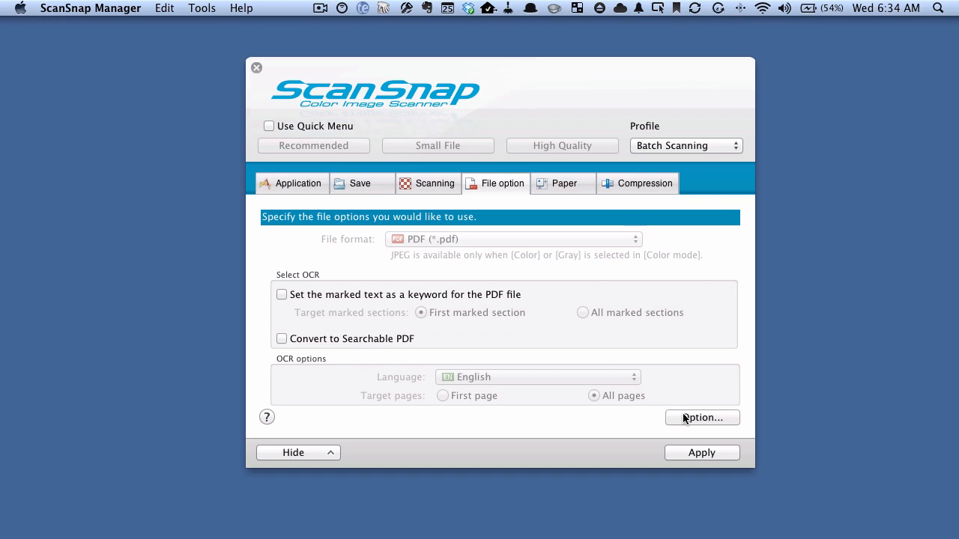
Step: Generate one PDF file per 1 page and apply the profile changes
left_click(702, 417)
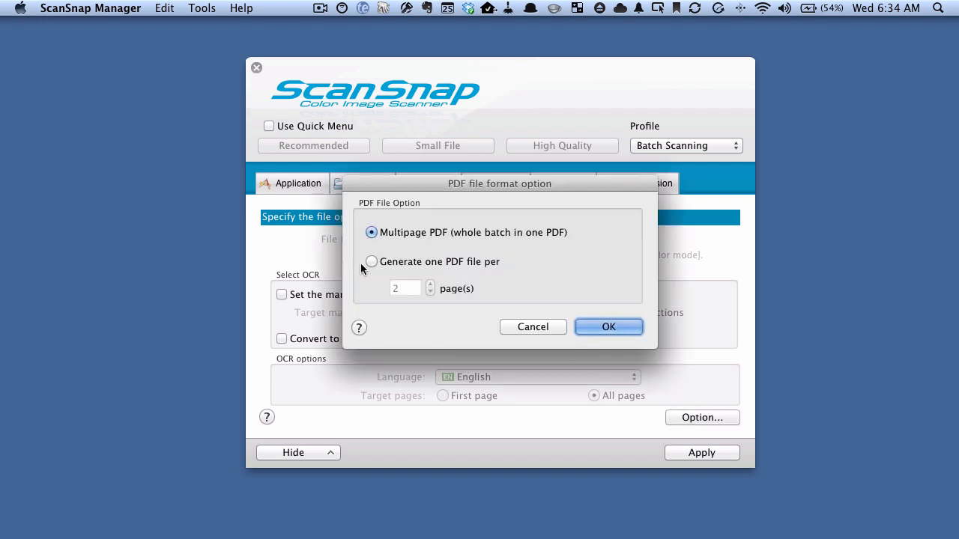
left_click(371, 261)
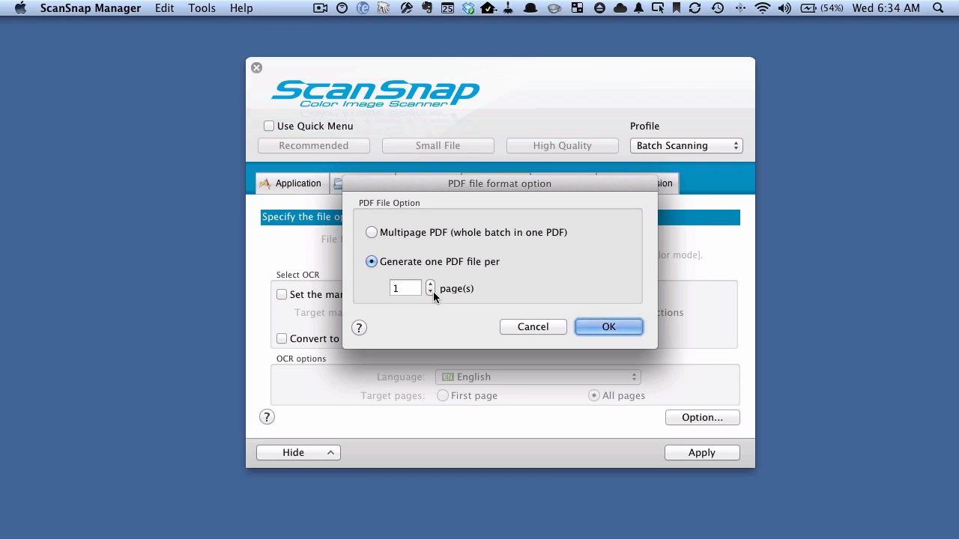
left_click(607, 327)
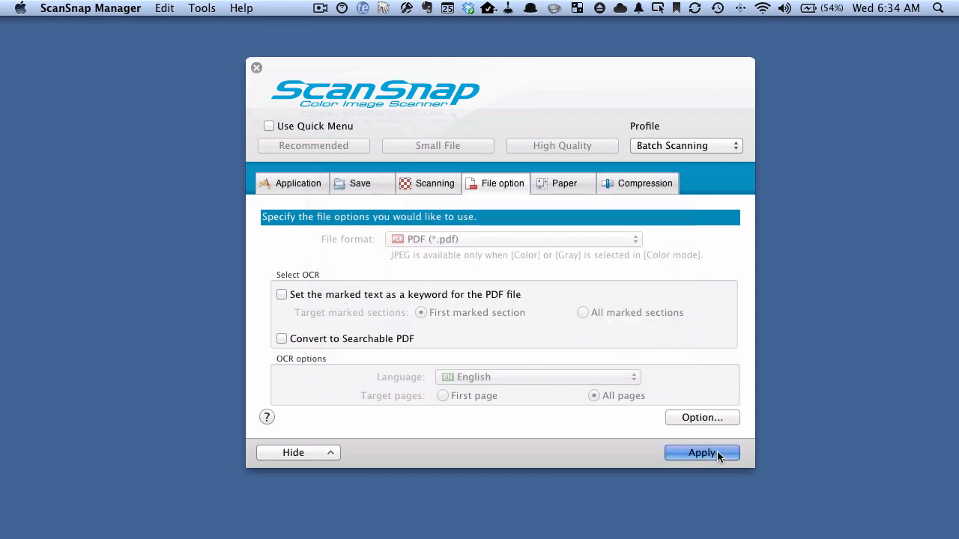
left_click(701, 453)
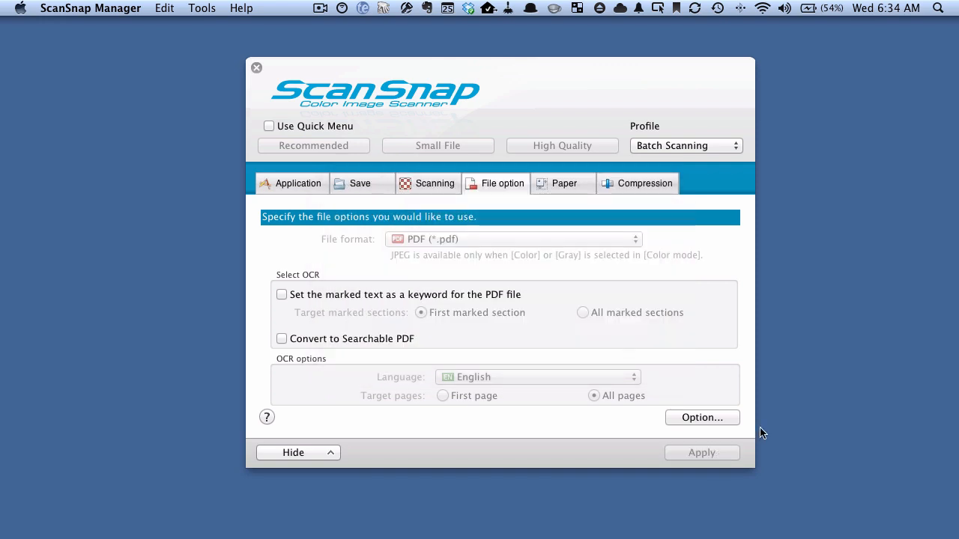
left_click(256, 68)
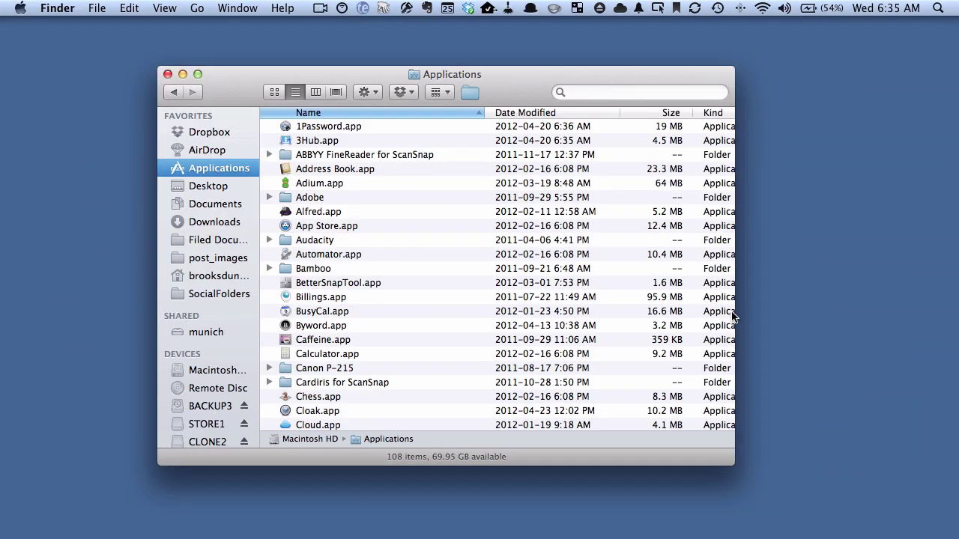
mouse_move(263, 155)
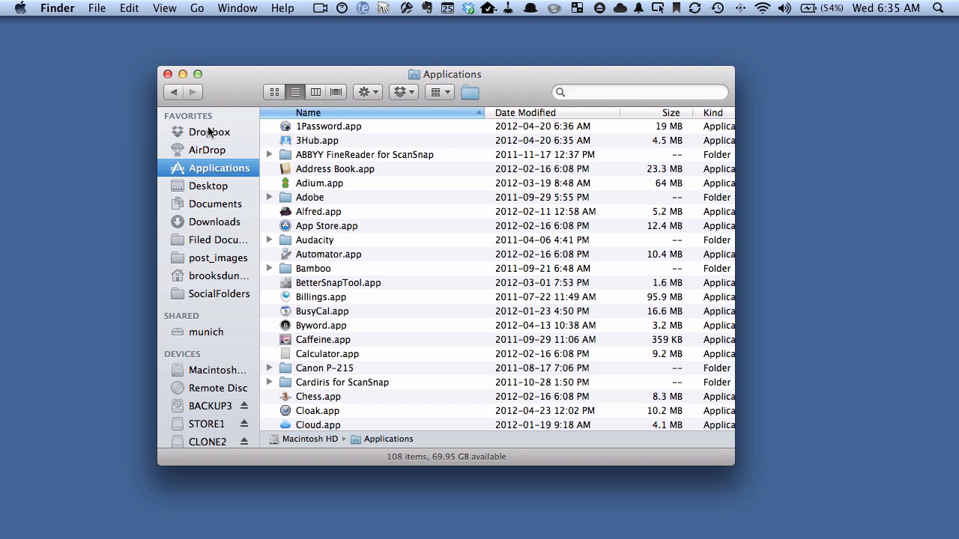
mouse_move(671, 212)
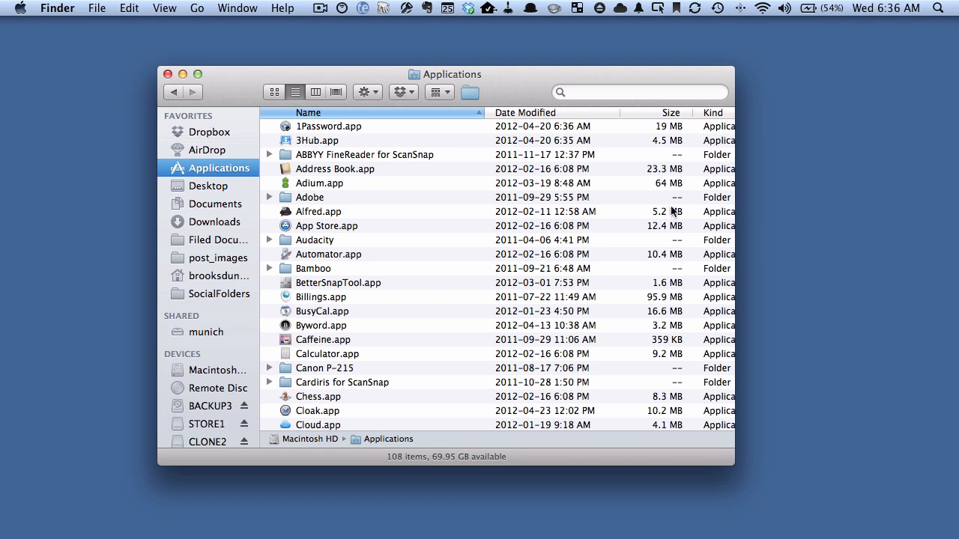
Step: Open the ABBYY FineReader for ScanSnap folder and select FineReader for ScanSnap Preferences
left_click(317, 140)
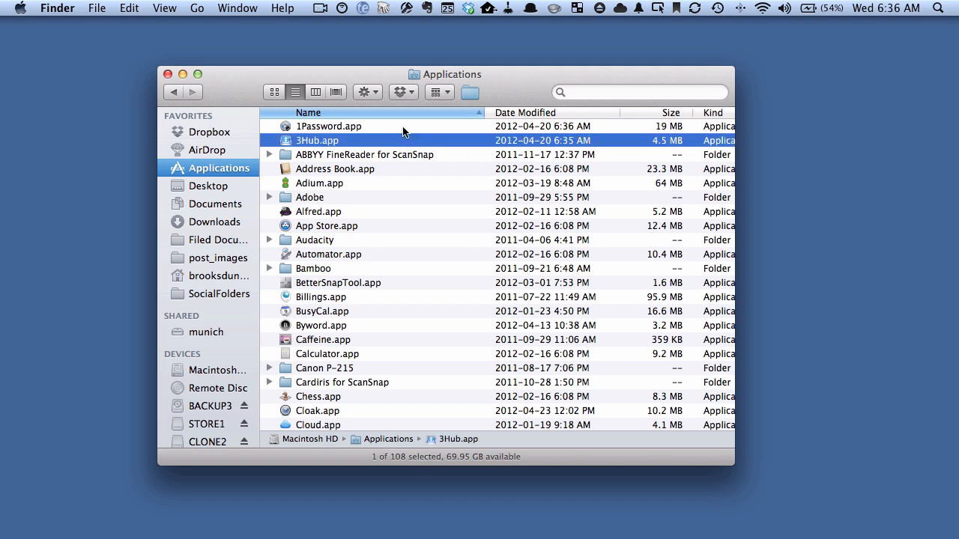
mouse_move(377, 145)
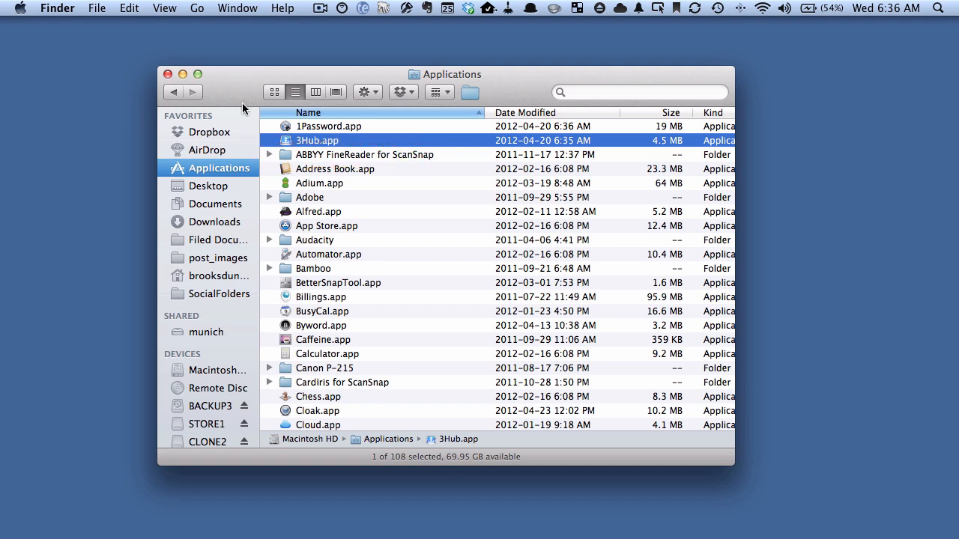
double_click(365, 155)
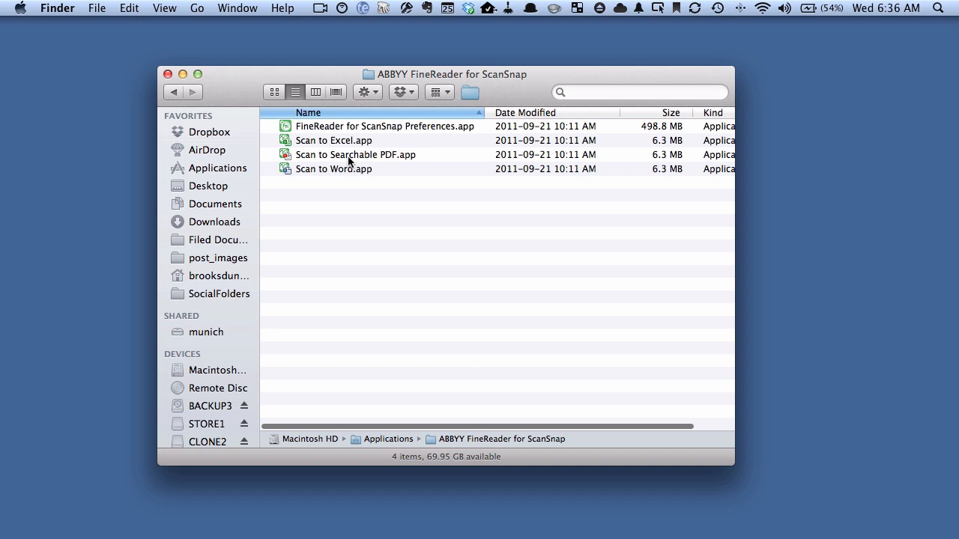
left_click(385, 126)
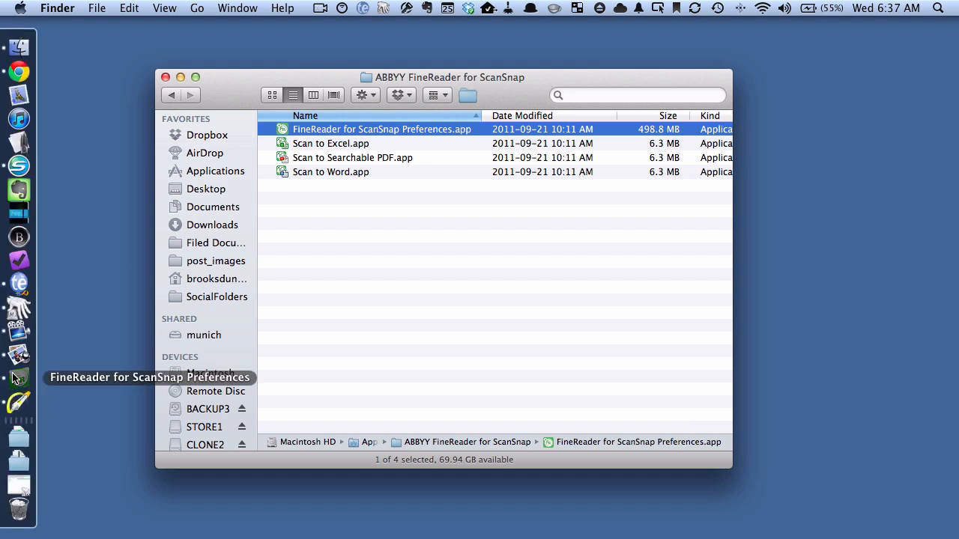
Step: Disable 'Open file after recognition', enable 'Delete scanned images after recognition', then close preferences
left_click(105, 8)
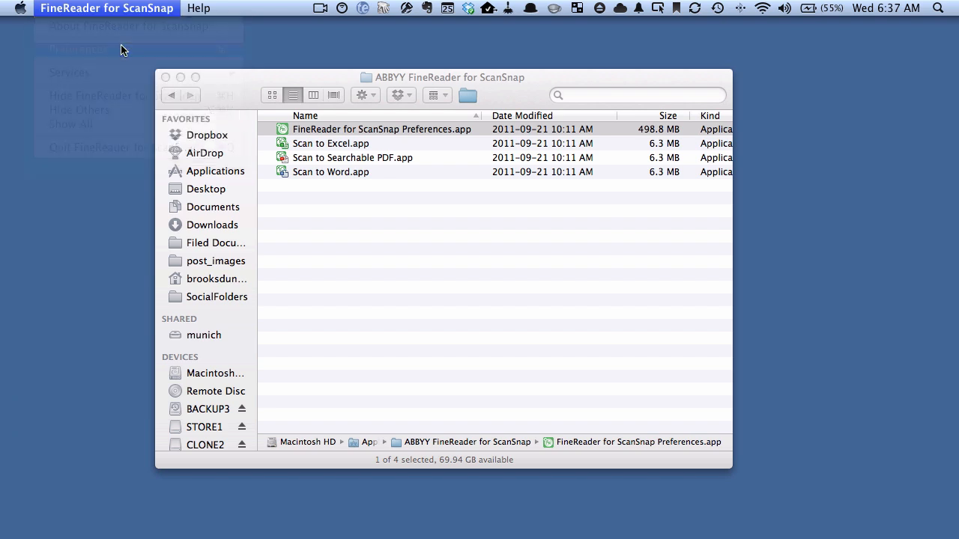
double_click(381, 129)
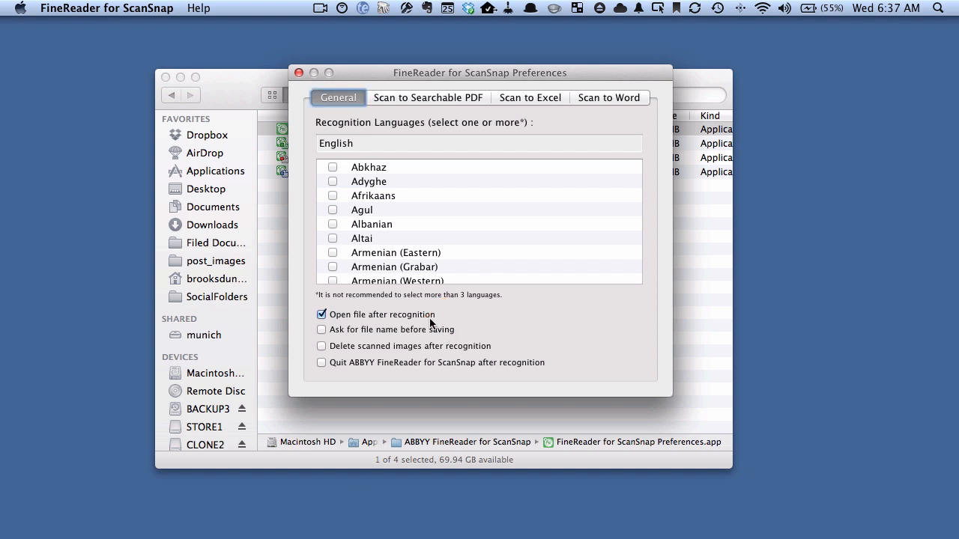
left_click(322, 314)
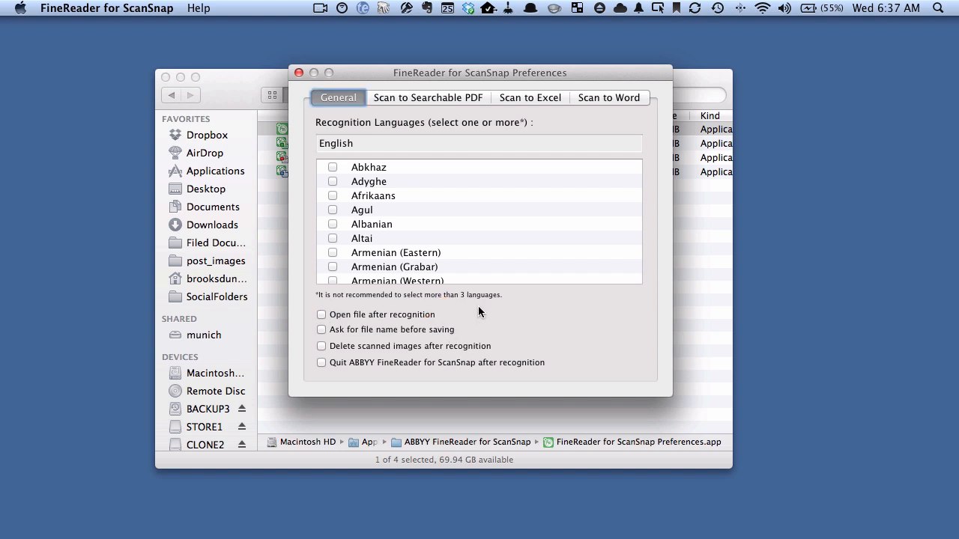
mouse_move(498, 338)
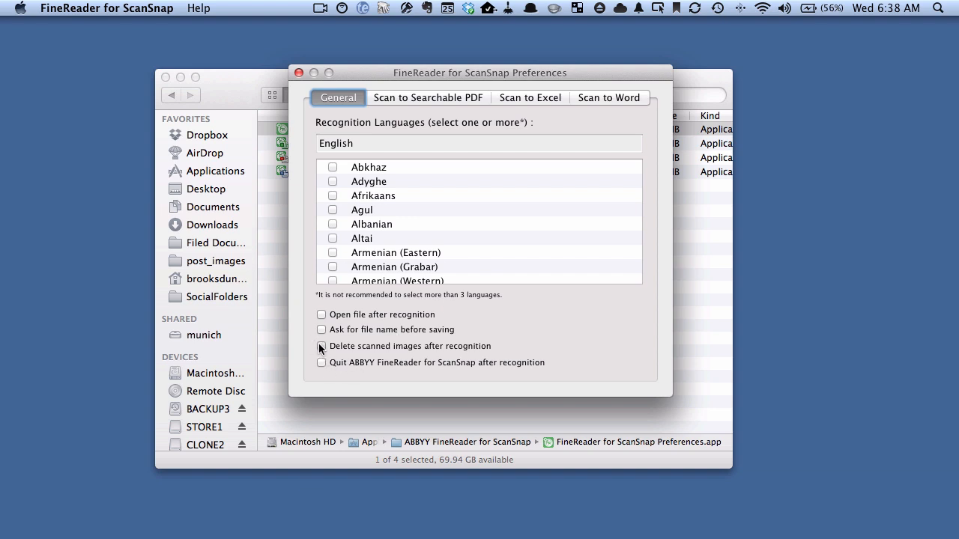
left_click(320, 346)
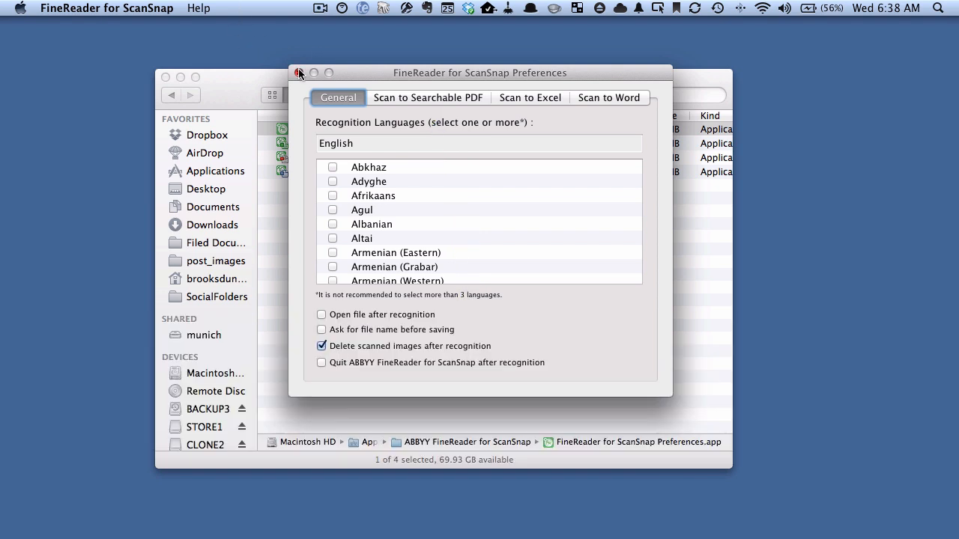
left_click(300, 72)
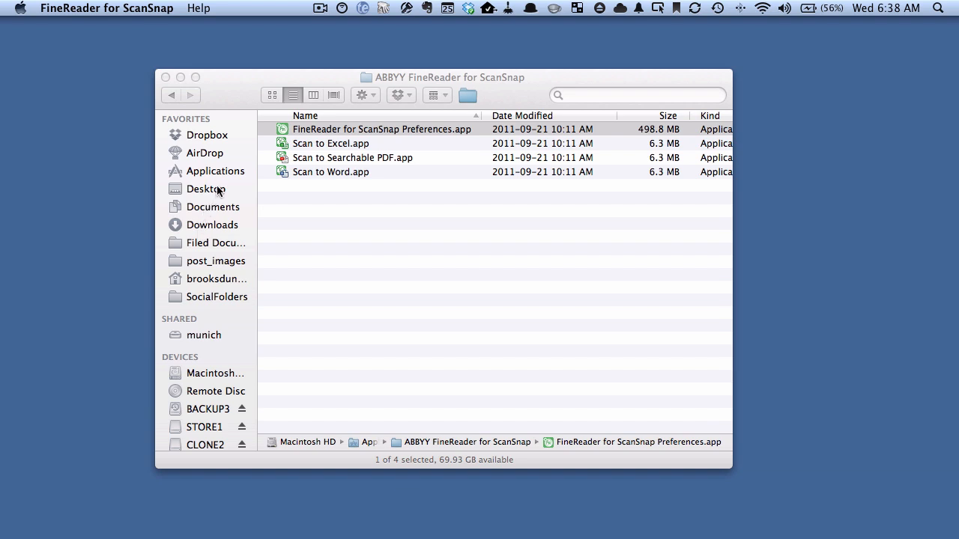
Step: Open the Desktop's Scan Inbox folder to watch converted PDFs arrive
left_click(206, 189)
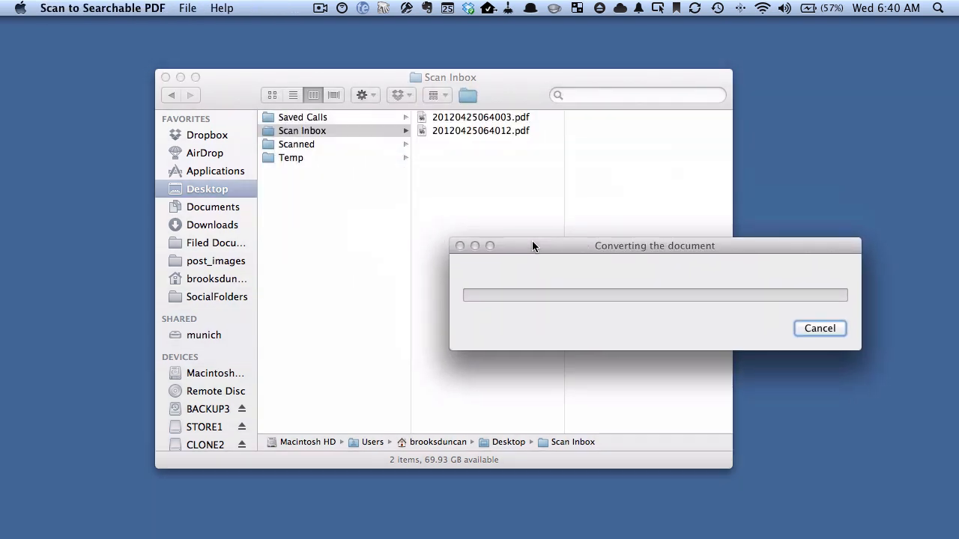
left_click(272, 94)
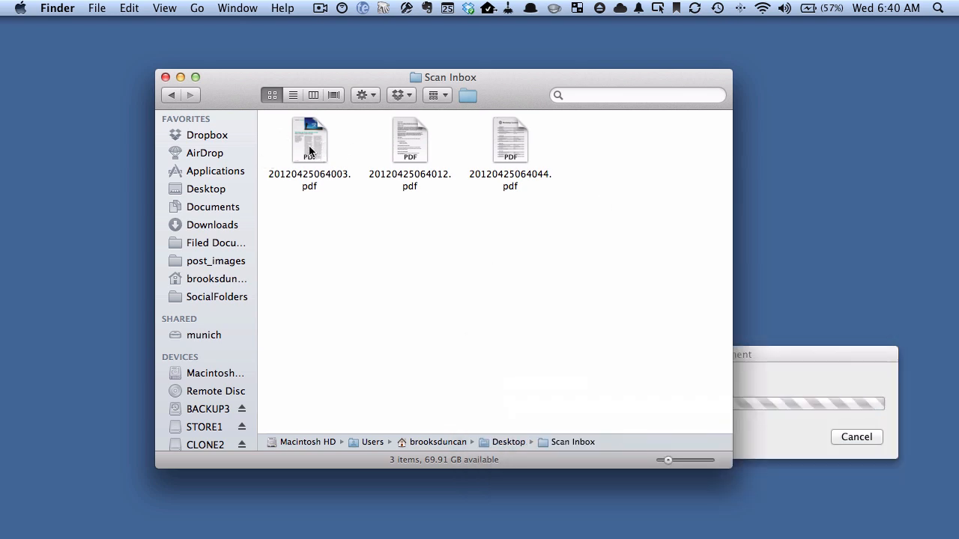
Step: Open 20120425064003.pdf in Preview
double_click(309, 140)
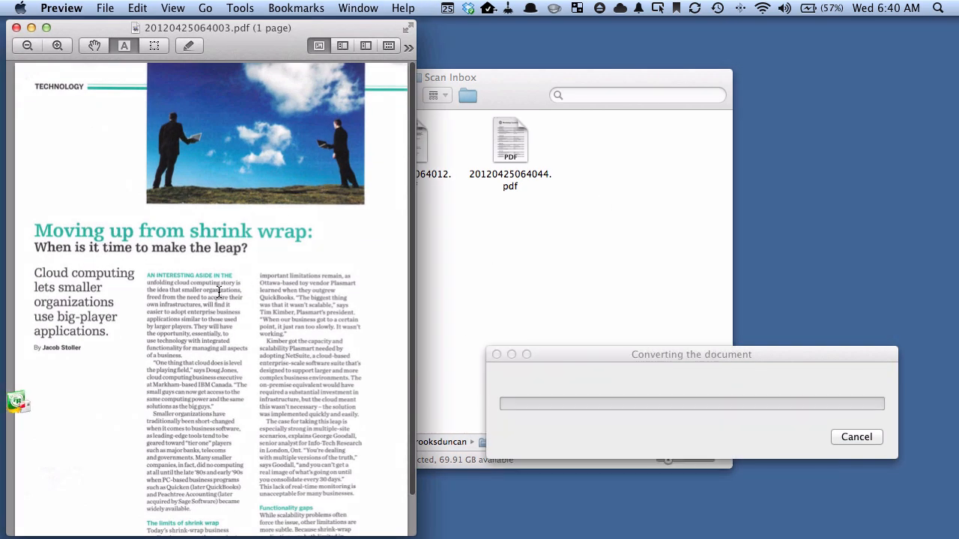